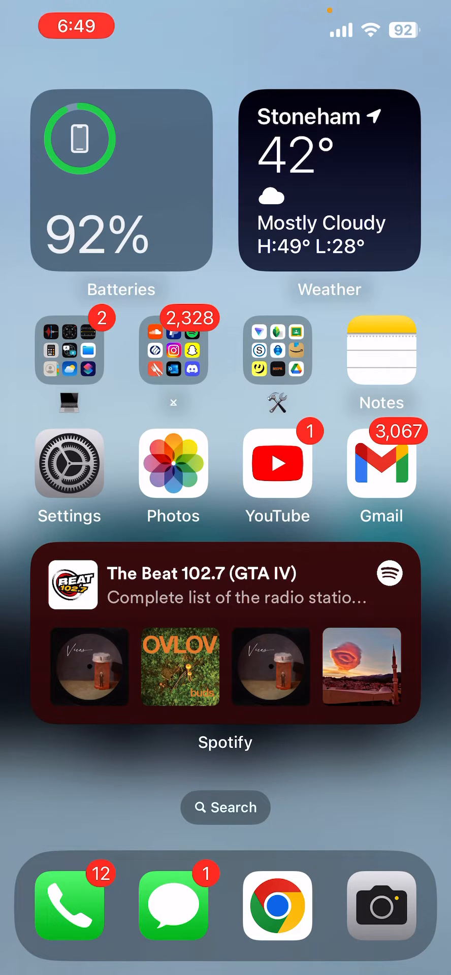
Launch the iCompress app from the iOS Home Screen.
click(224, 807)
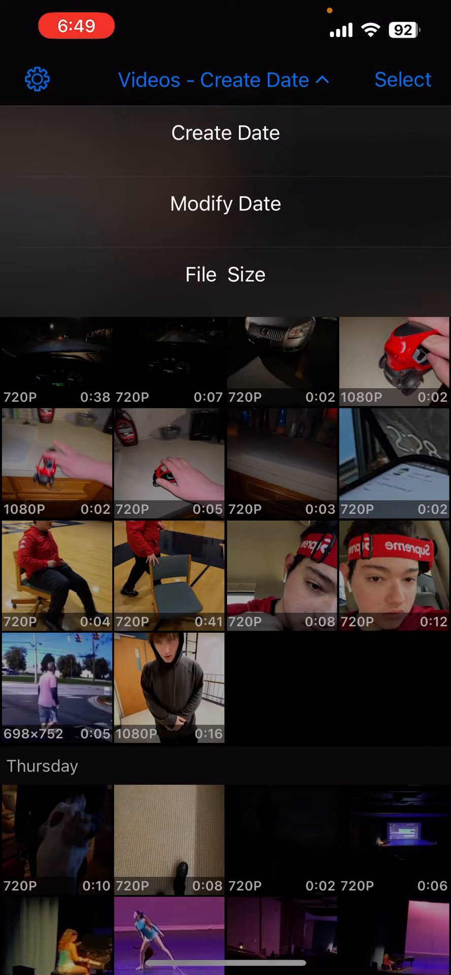
Sort the video library by File Size so the largest videos appear first.
click(225, 274)
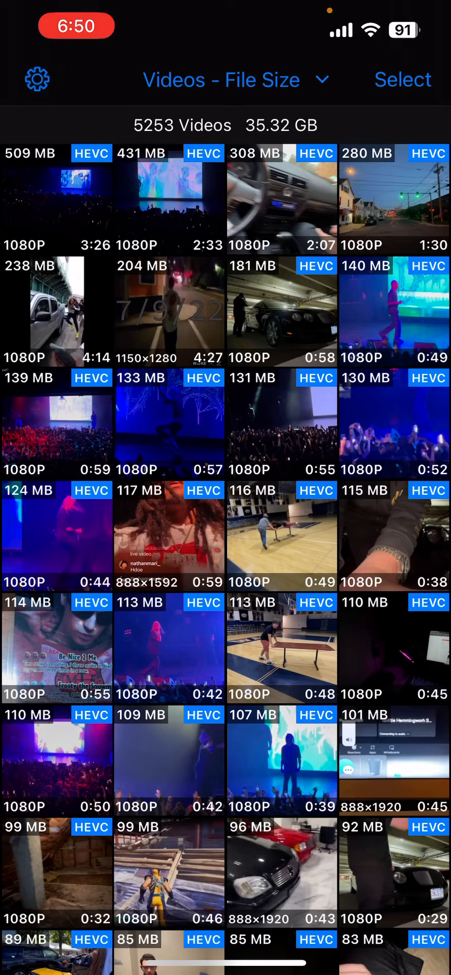
Scroll through the size-sorted list to review the 117 MB, 116 MB and 115 MB videos.
scroll(down, 3)
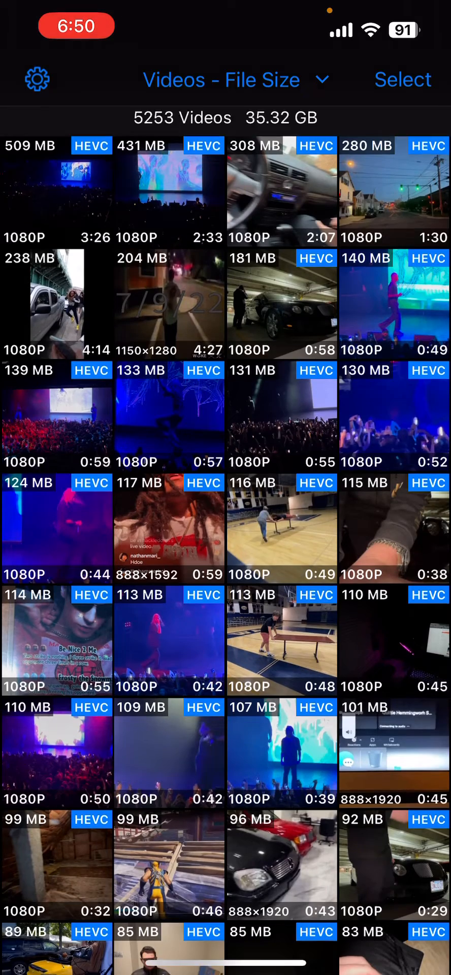
scroll(up, 3)
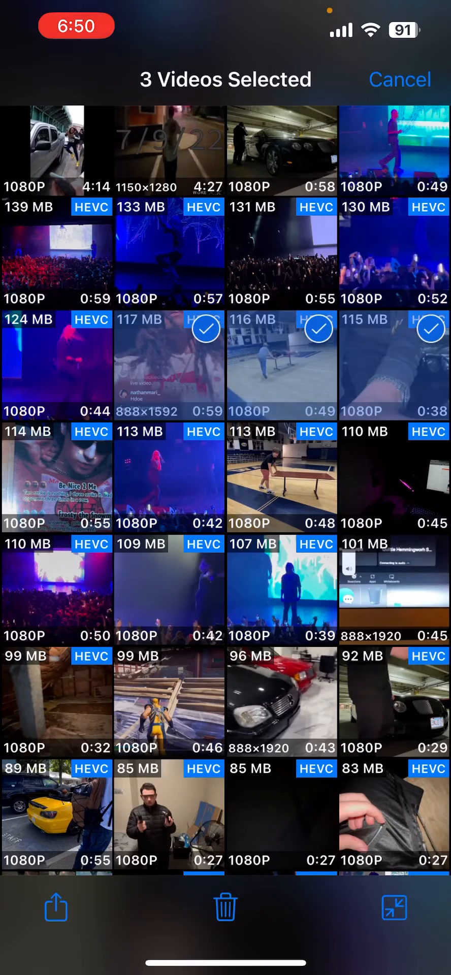
Delete the three selected videos and confirm the deletion.
click(225, 908)
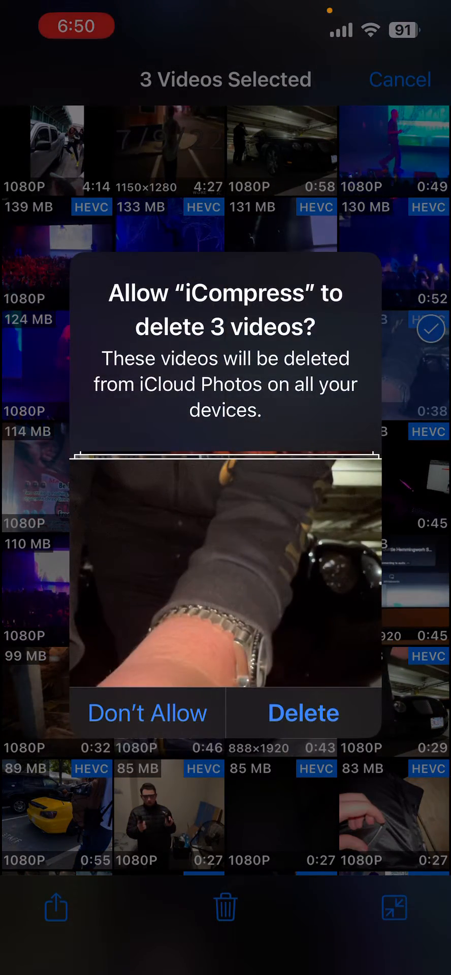
click(302, 712)
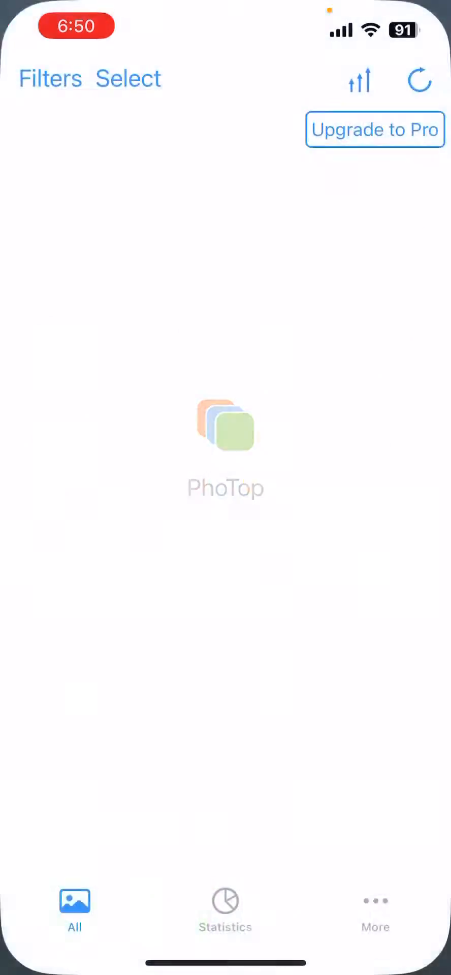
Browse PhoTop's All photo grid with each photo's file size shown.
click(420, 80)
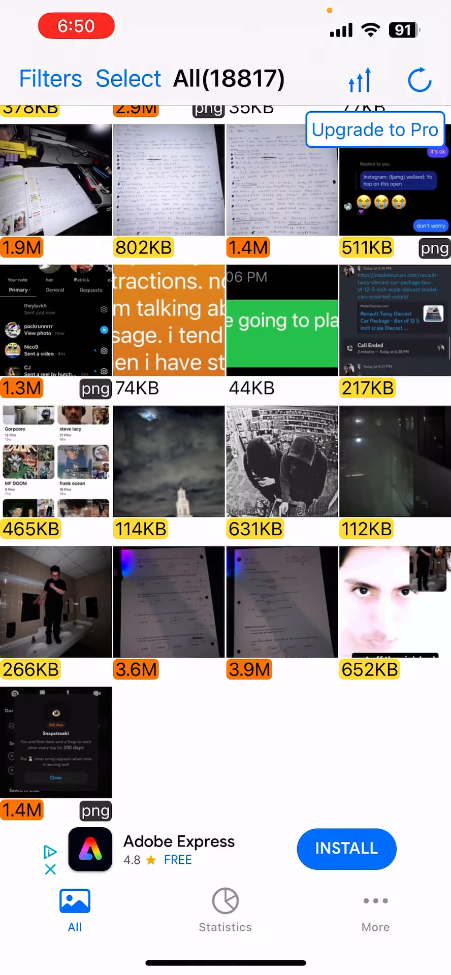
scroll(down, 3)
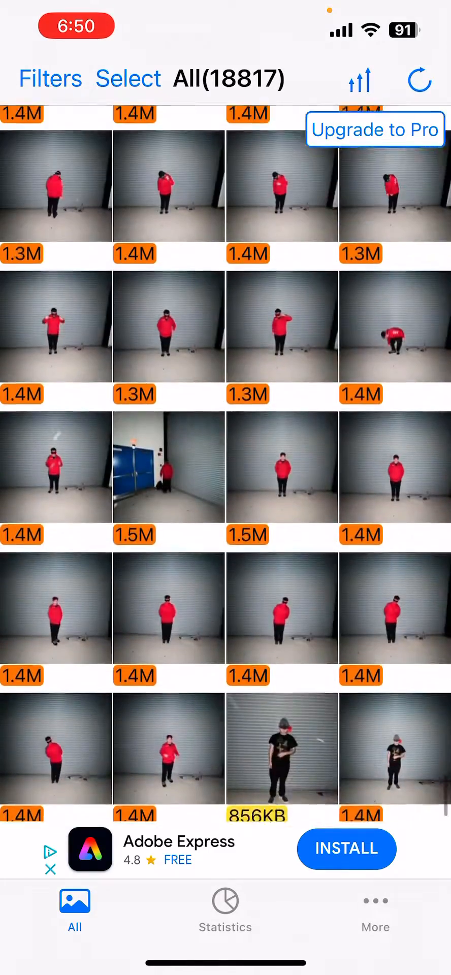
scroll(up, 3)
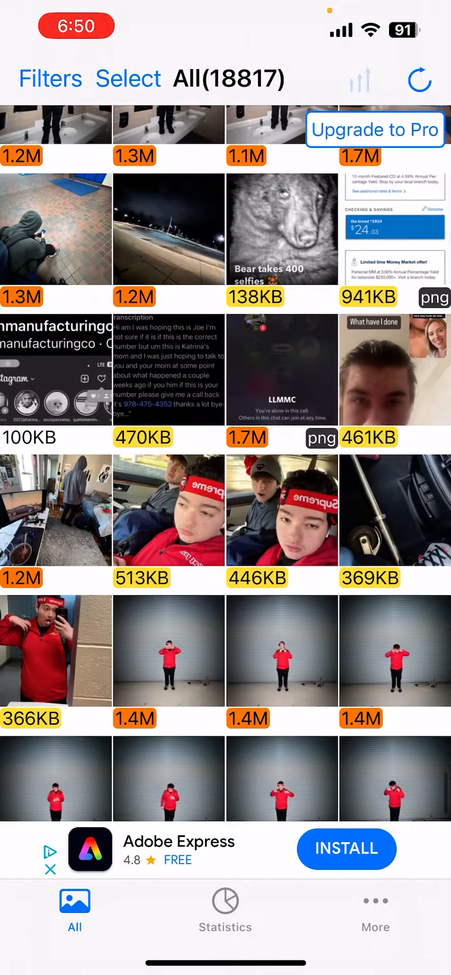
click(360, 81)
text(i)
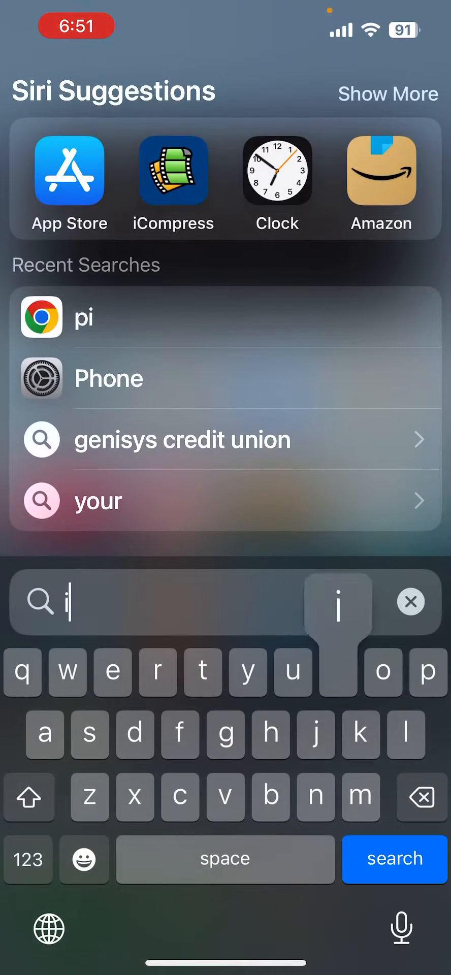
Clear the Spotlight search field and search for "photos".
click(410, 601)
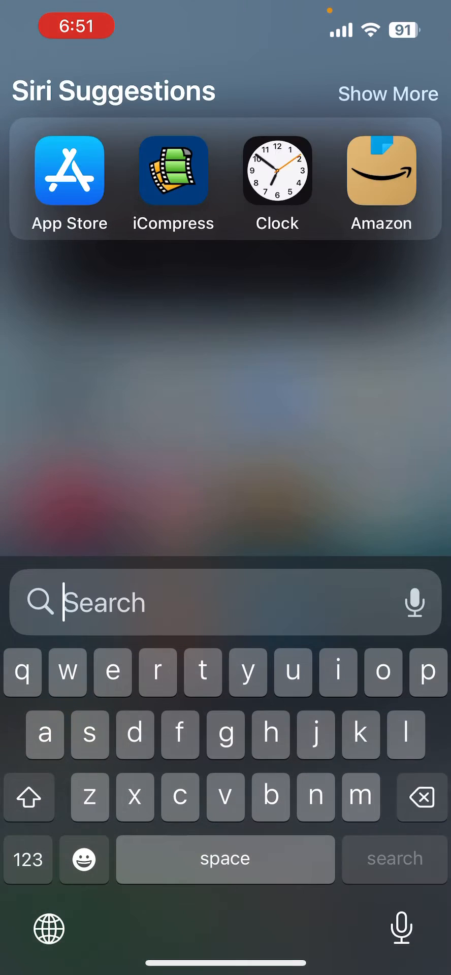
text(photos)
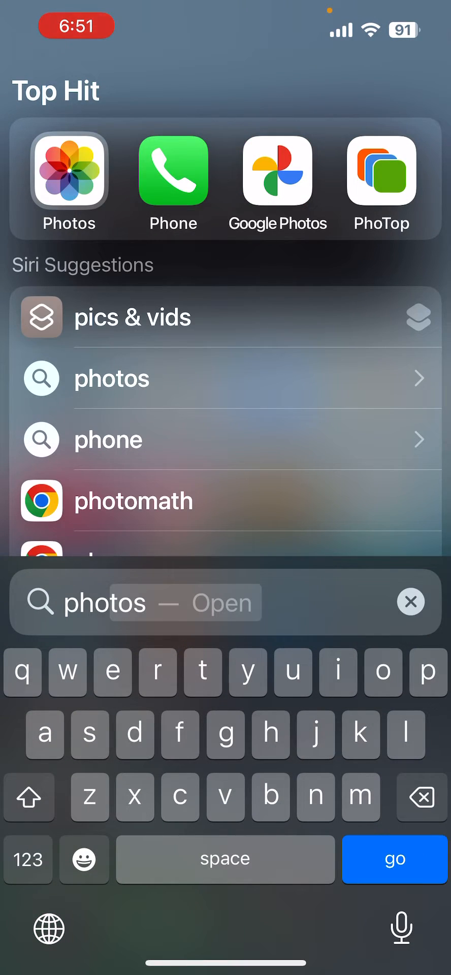